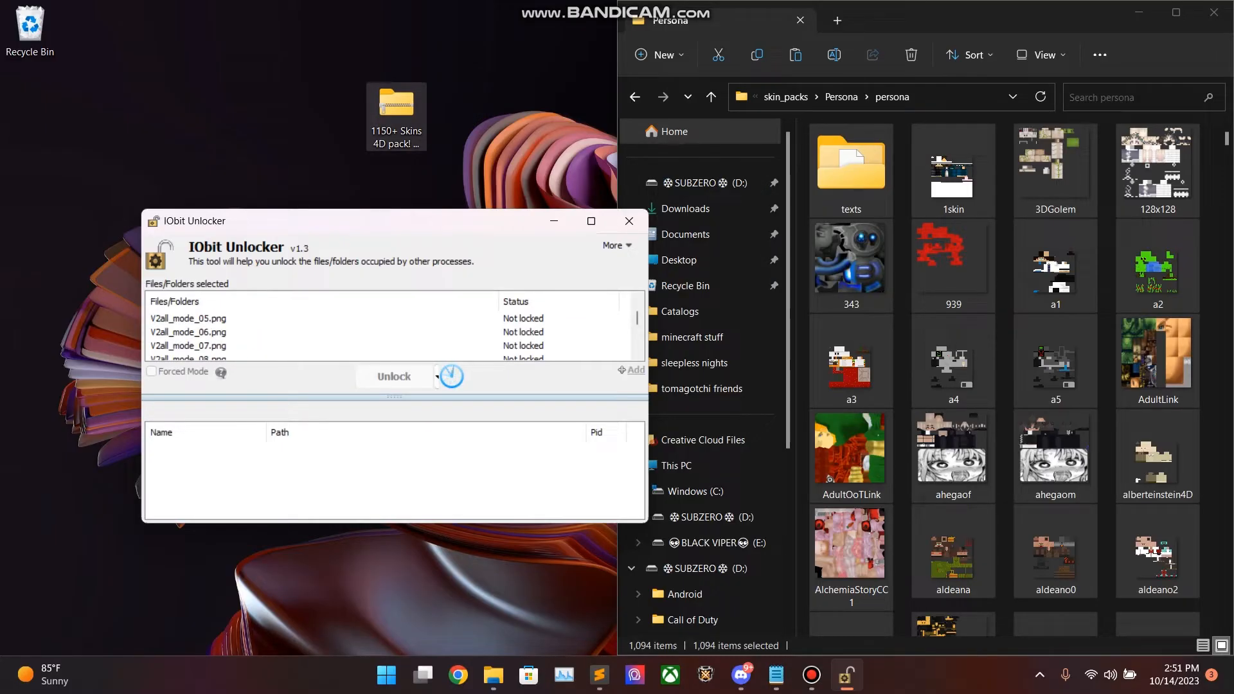
Step: Reveal the Unlock & Delete, Rename, Move and Copy options beside the Unlock button
{"action": "left_click", "coordinate": [439, 376]}
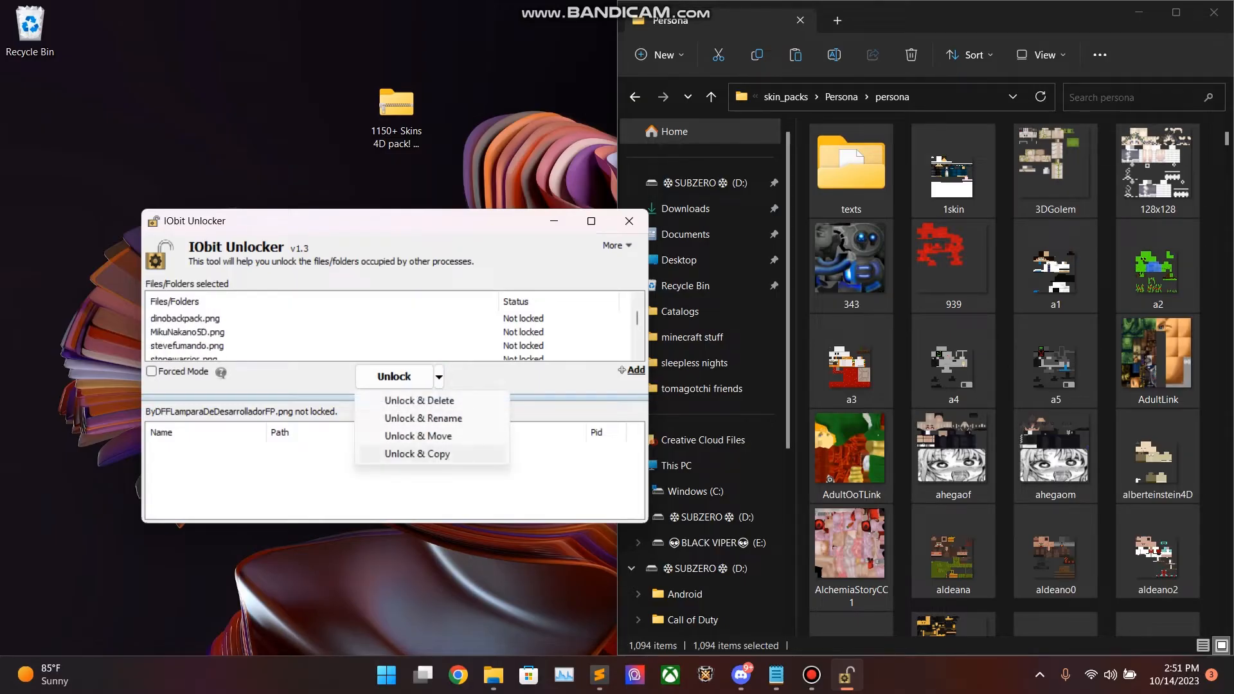
Step: Start unlocking the selected skin files with Unlock & Copy
{"action": "left_click", "coordinate": [417, 453]}
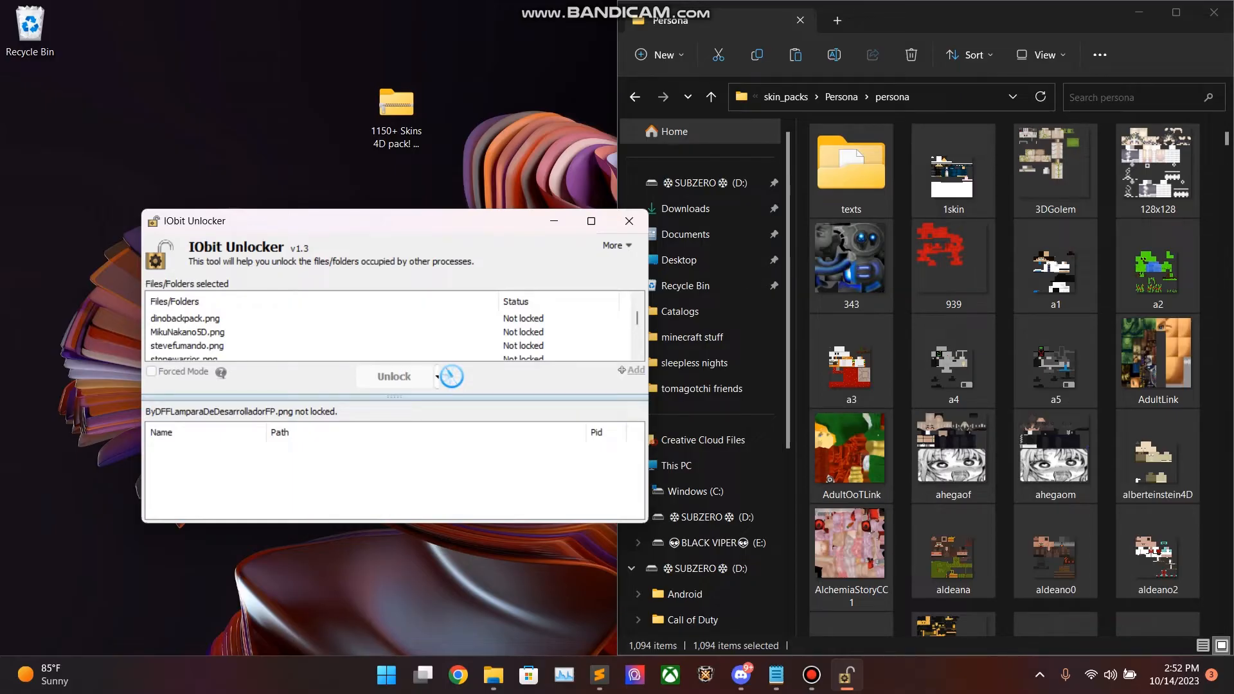
Step: Confirm the skin files show 'Unlock & Copy successfully', then switch to Minecraft
{"action": "left_click", "coordinate": [393, 376]}
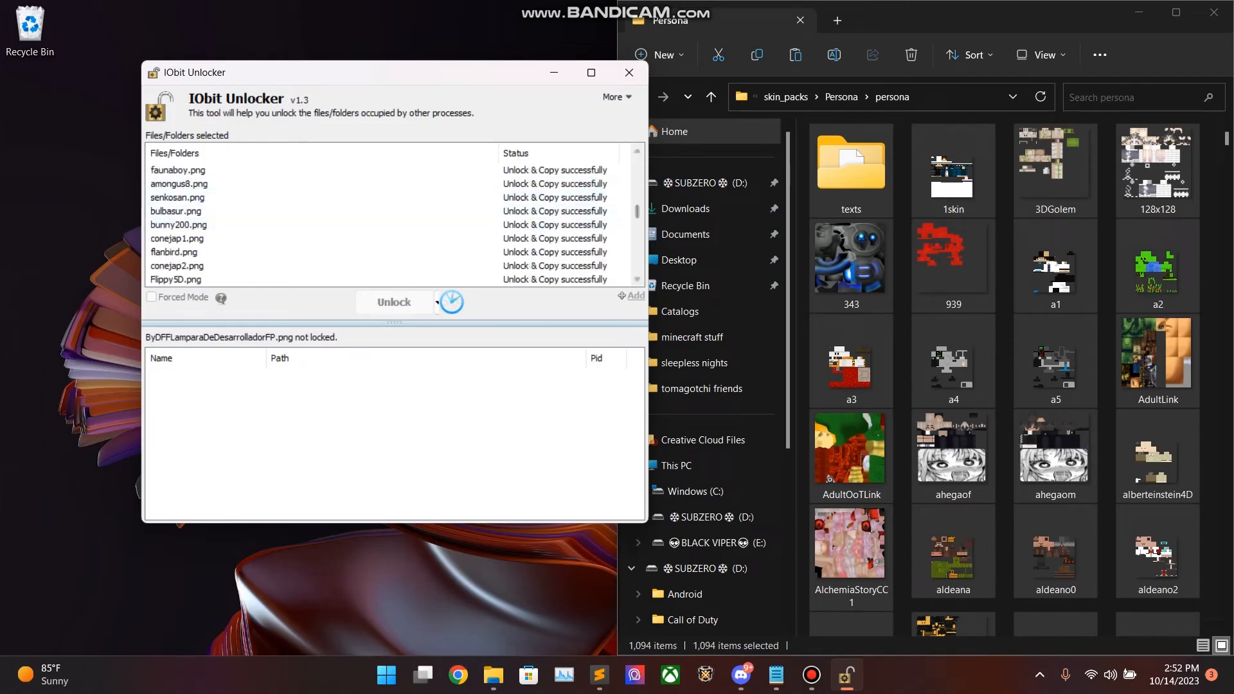
{"action": "left_click", "coordinate": [404, 674]}
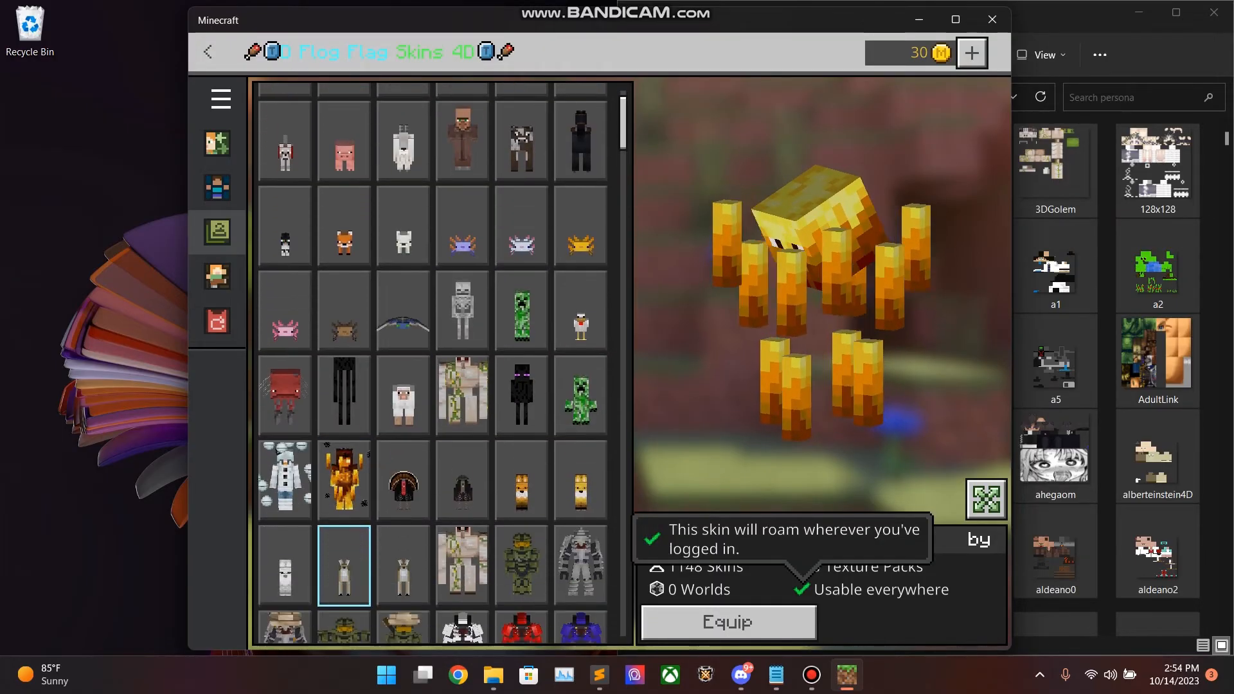
Step: Preview the MC Phantom skin in the 1,148-skin 4D pack
{"action": "left_click", "coordinate": [402, 308]}
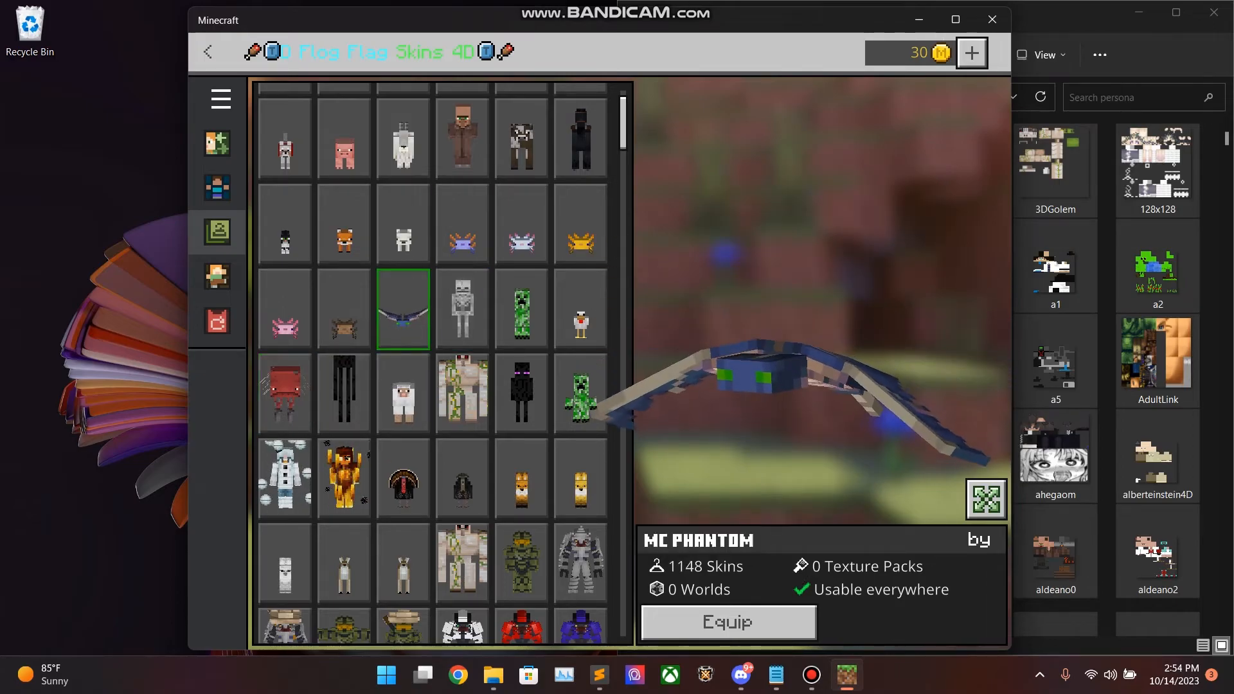